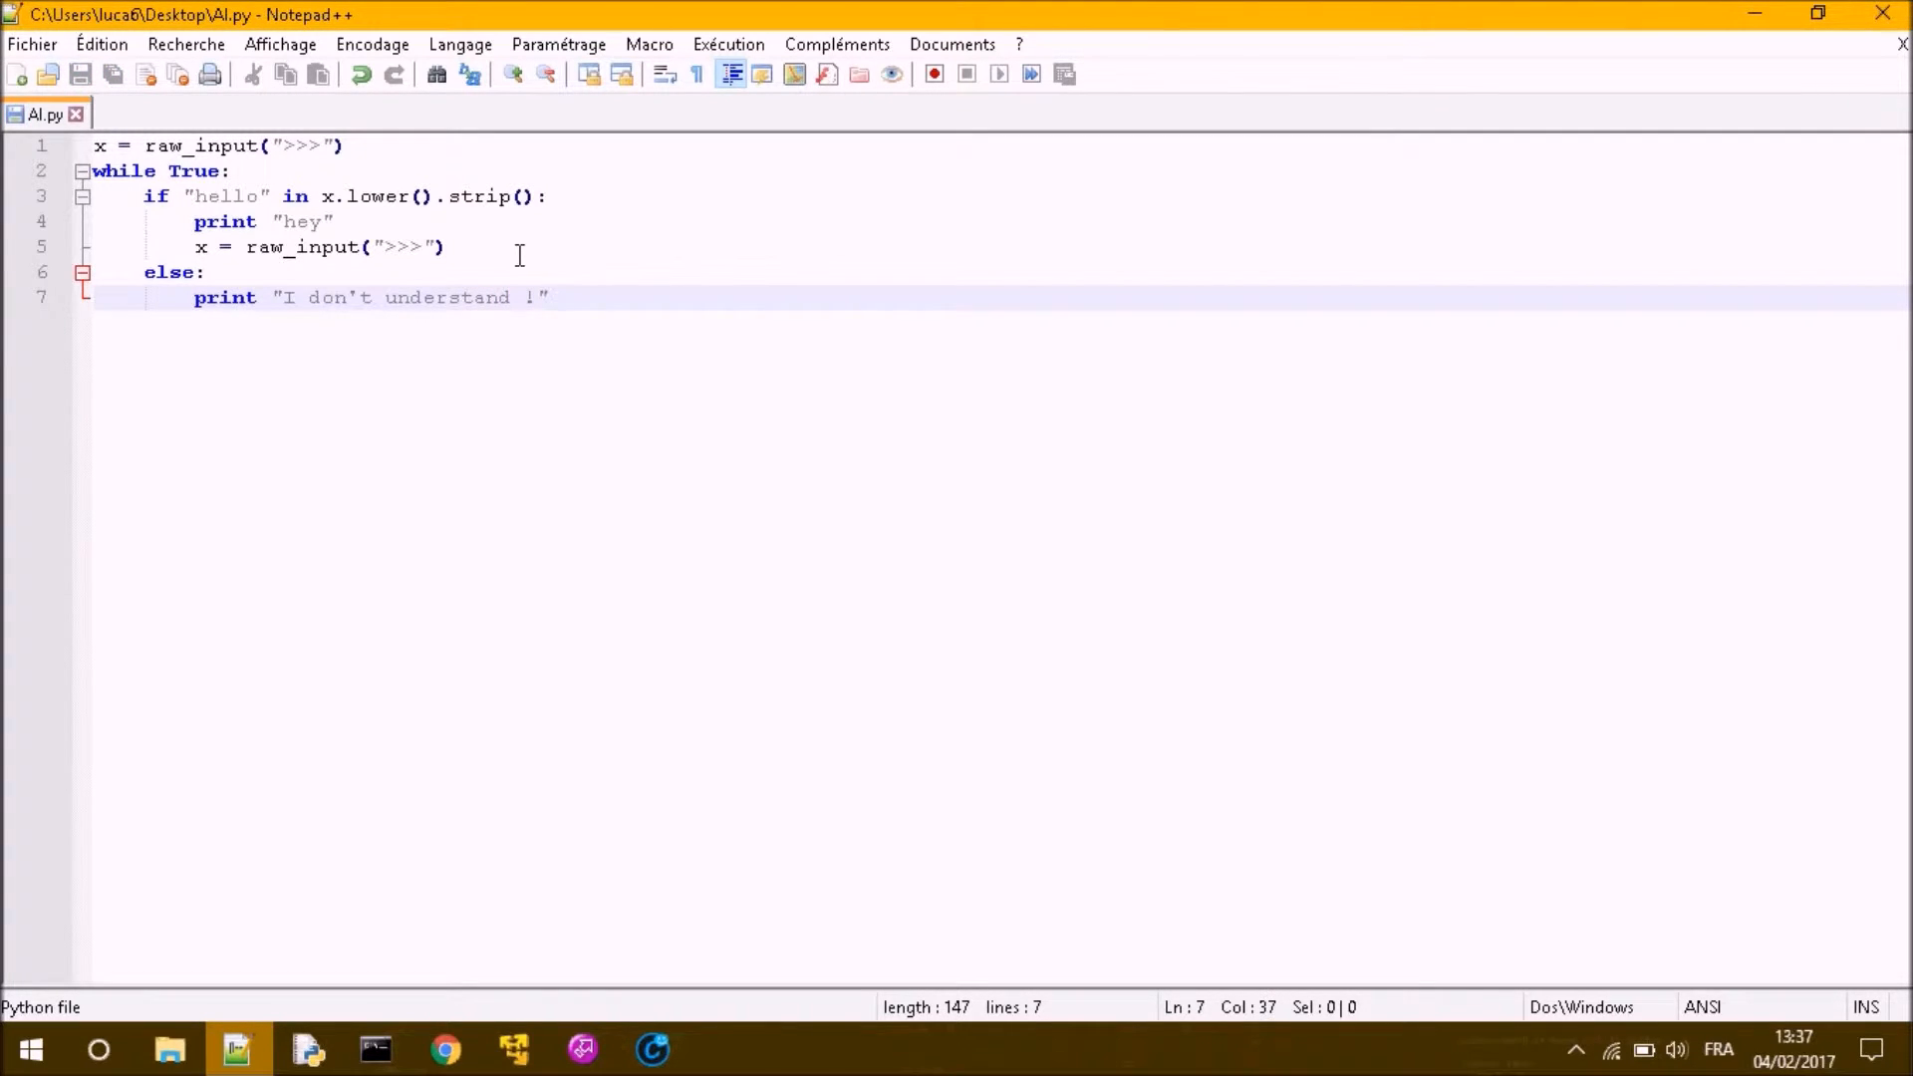
Add x = raw_input(">>>") below the else print line so the loop prompts again.
{"action": "type", "text": "x = raw_input(\">>>\")"}
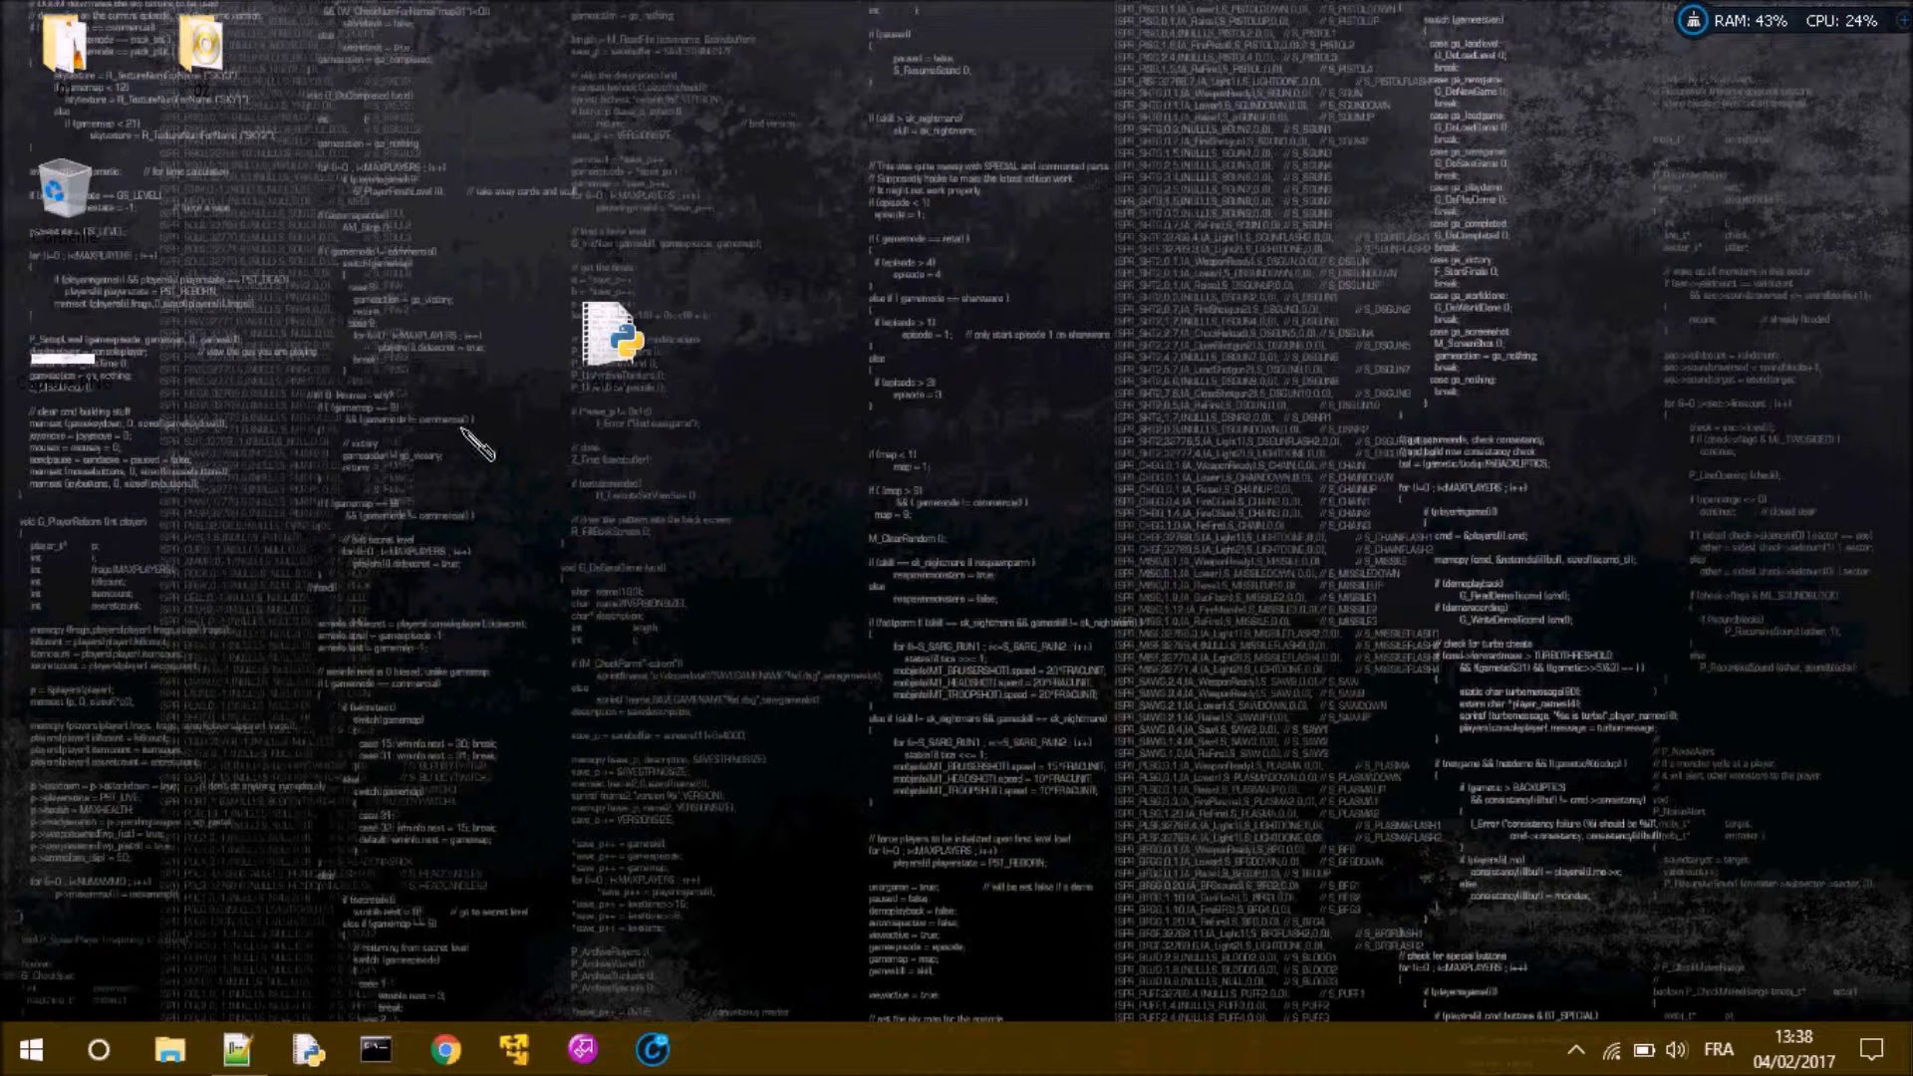
Run AI.py from its desktop icon in python.exe to test the chatbot.
{"action": "left_click", "coordinate": [235, 1049]}
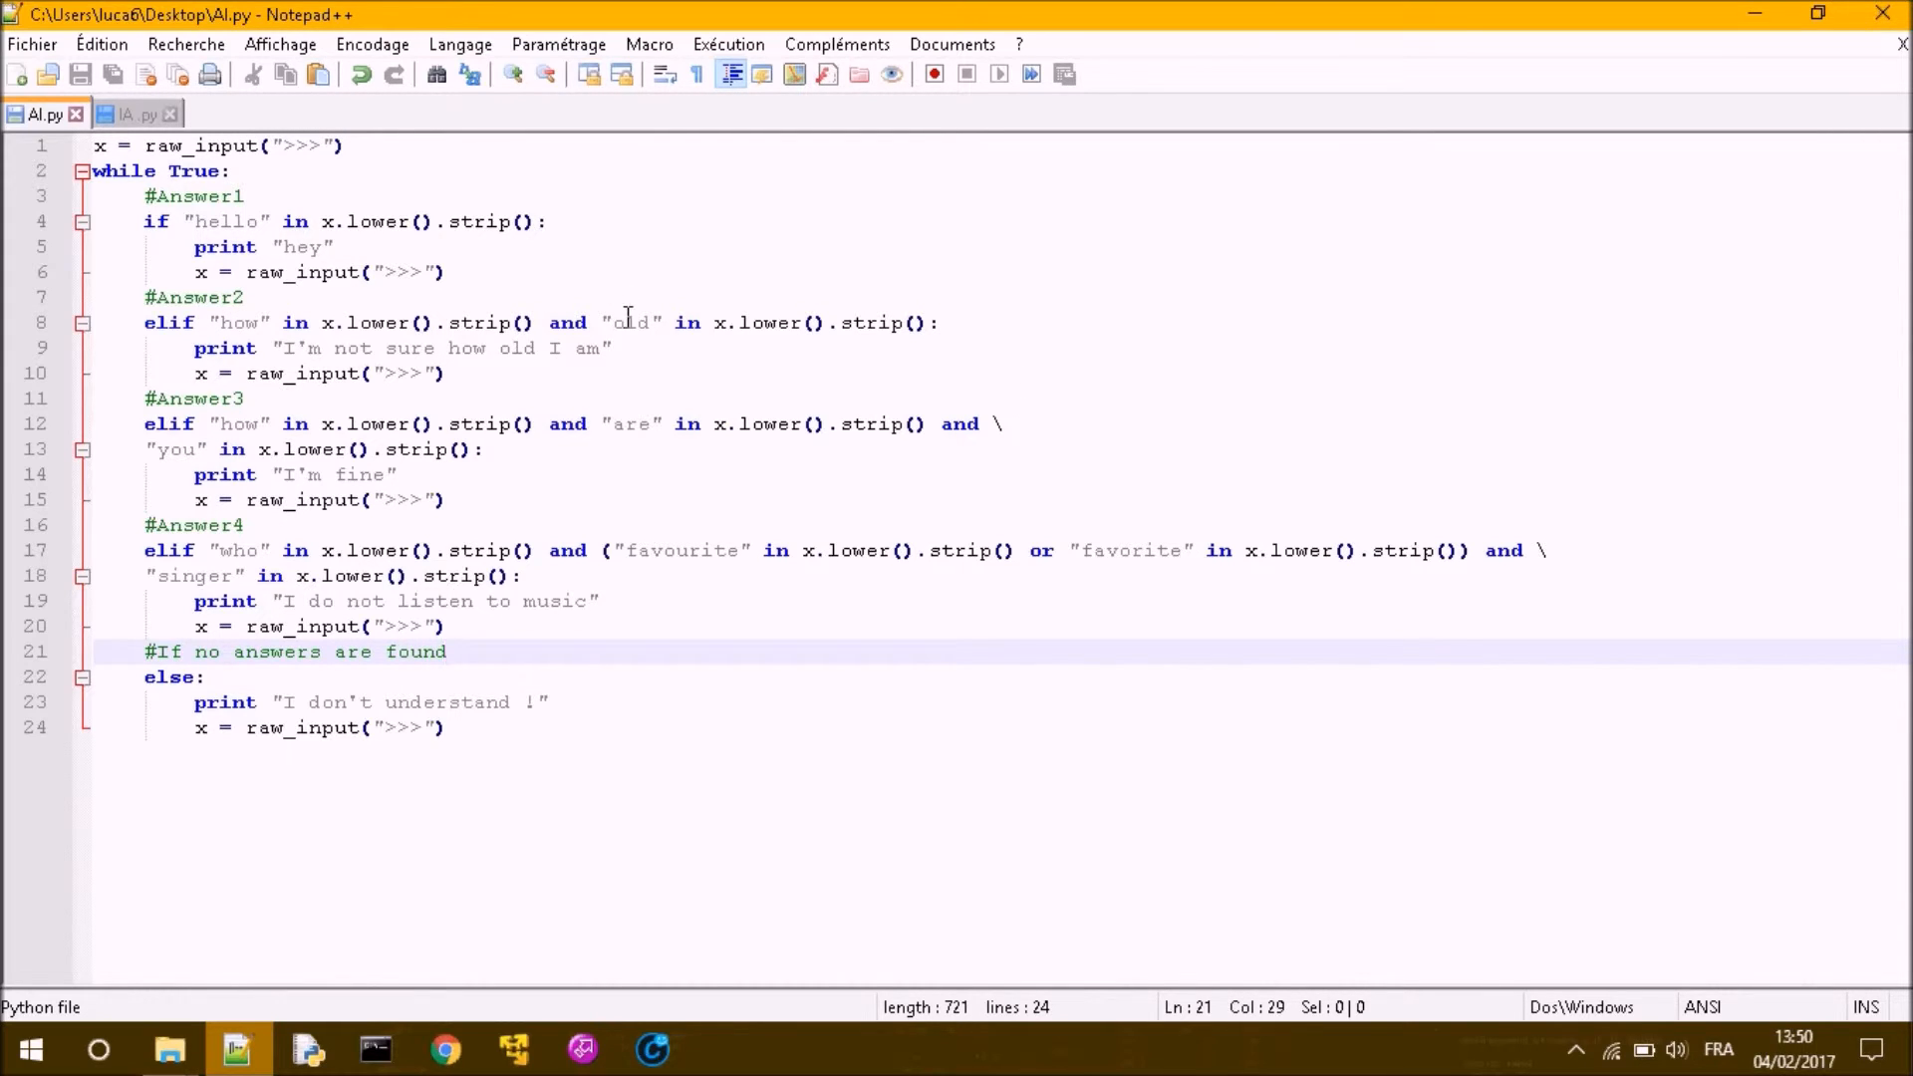
Click near the top of the Notepad++ window after writing the #Answer2–#Answer4 elif blocks.
{"action": "left_click", "coordinate": [135, 114]}
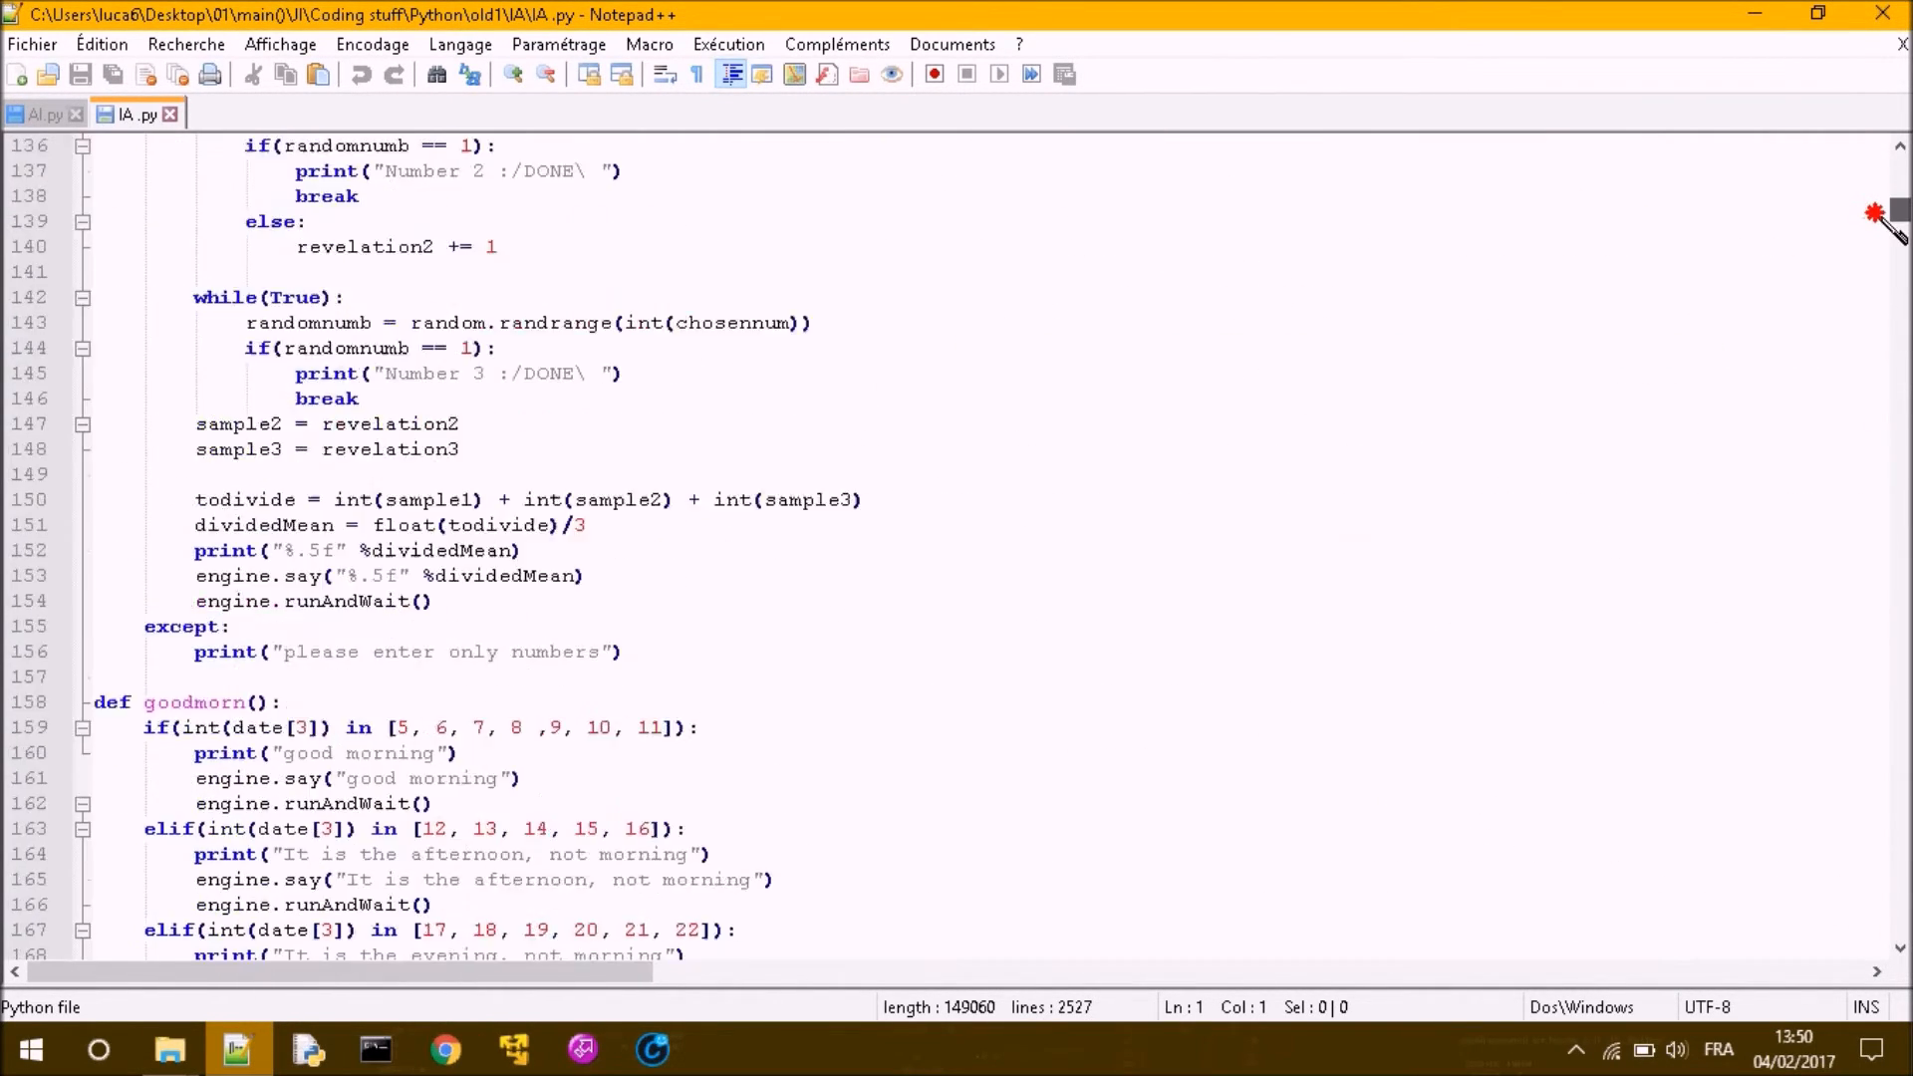
Scroll through the IA.py assistant script with the vertical scrollbar.
{"action": "left_click", "coordinate": [1229, 431]}
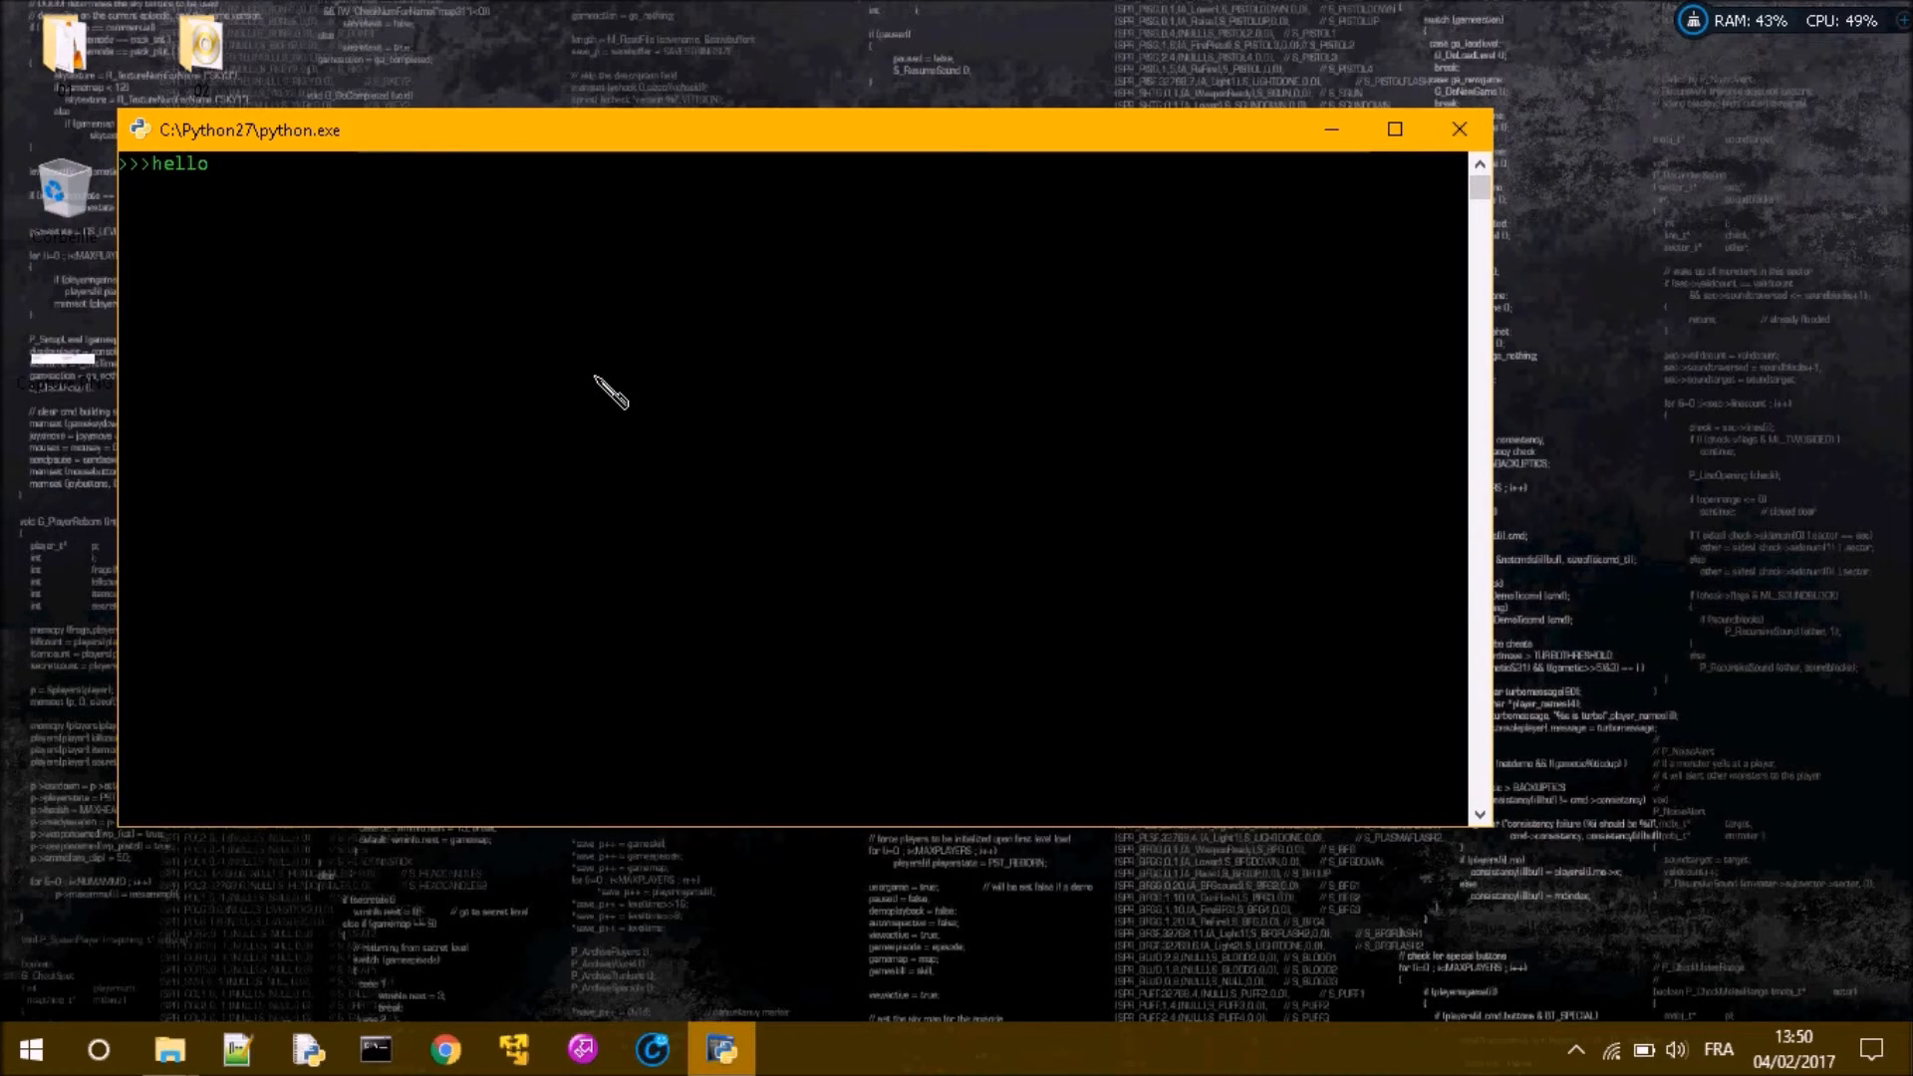
Ask the bot 'how are you ?' and 'how old are you ?', then begin typing 'who is your'.
{"action": "type", "text": "how are y"}
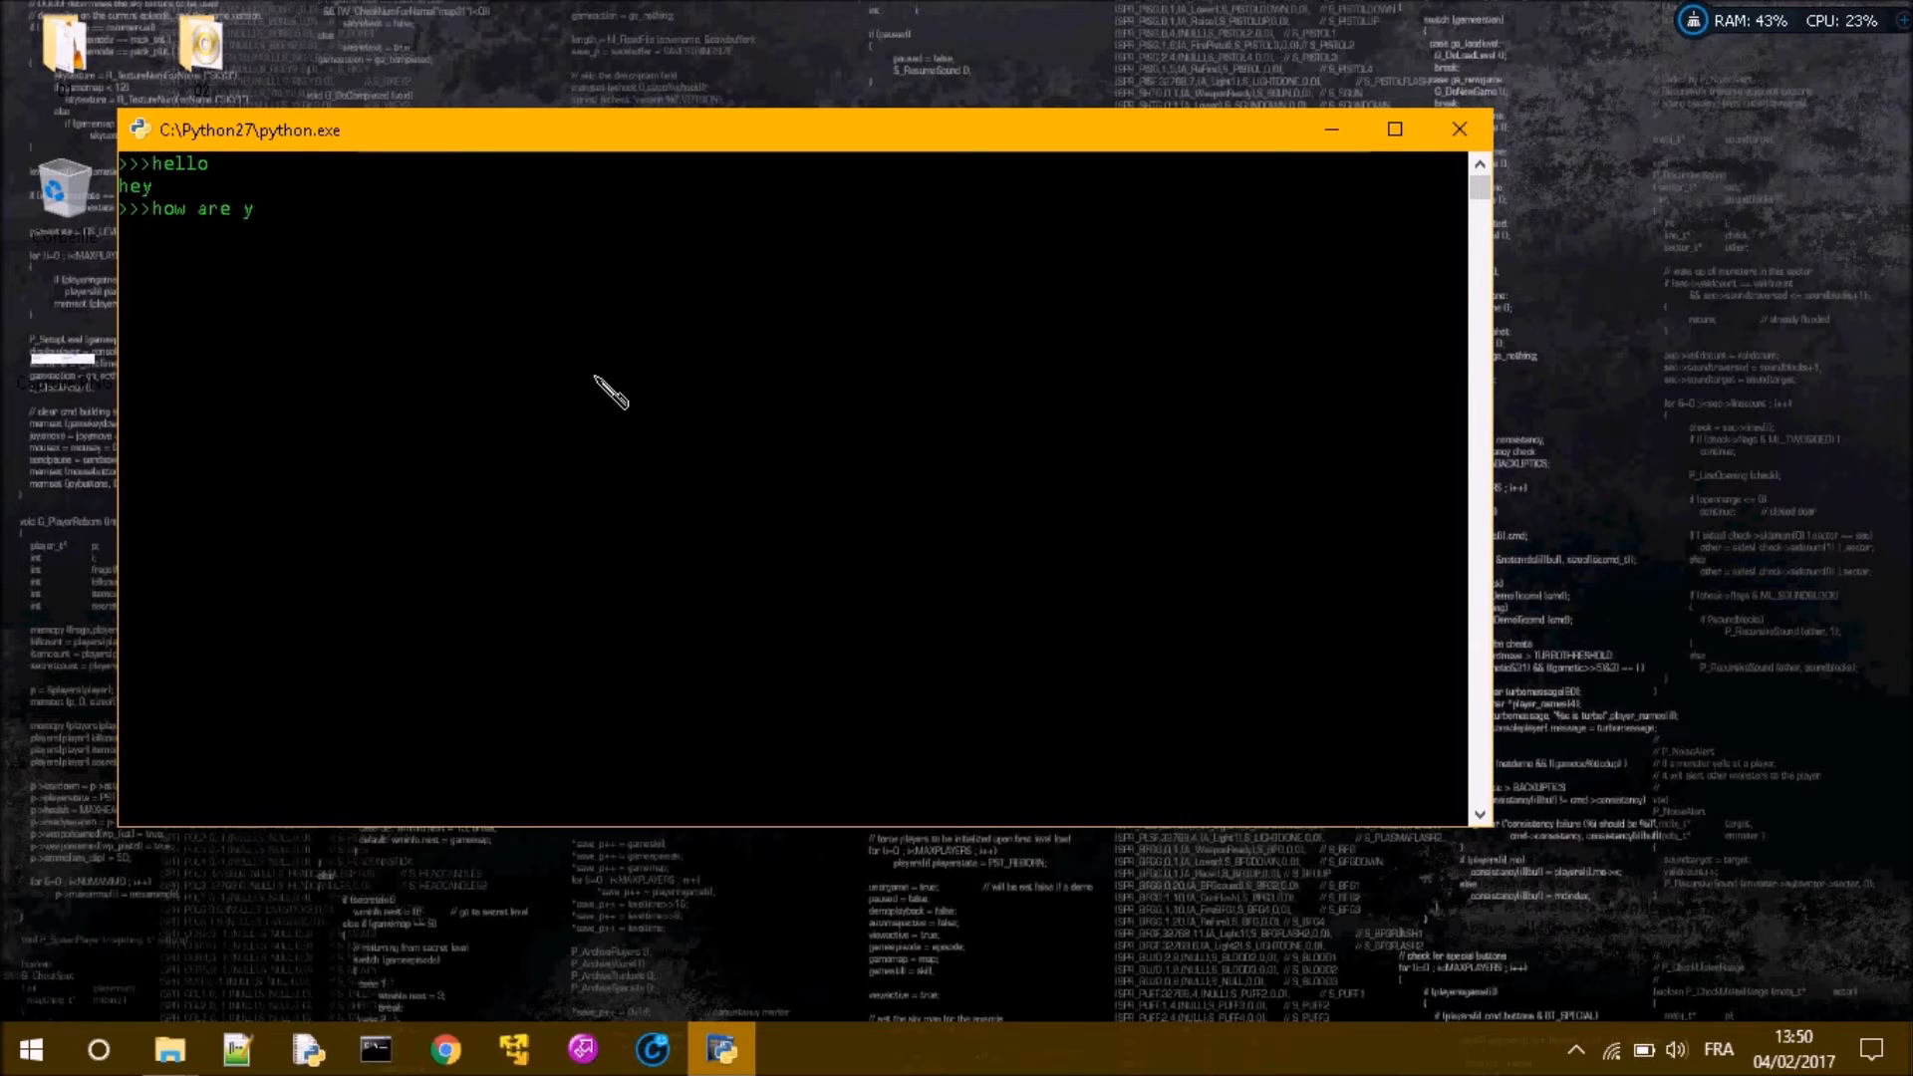
{"action": "type", "text": "ou ?"}
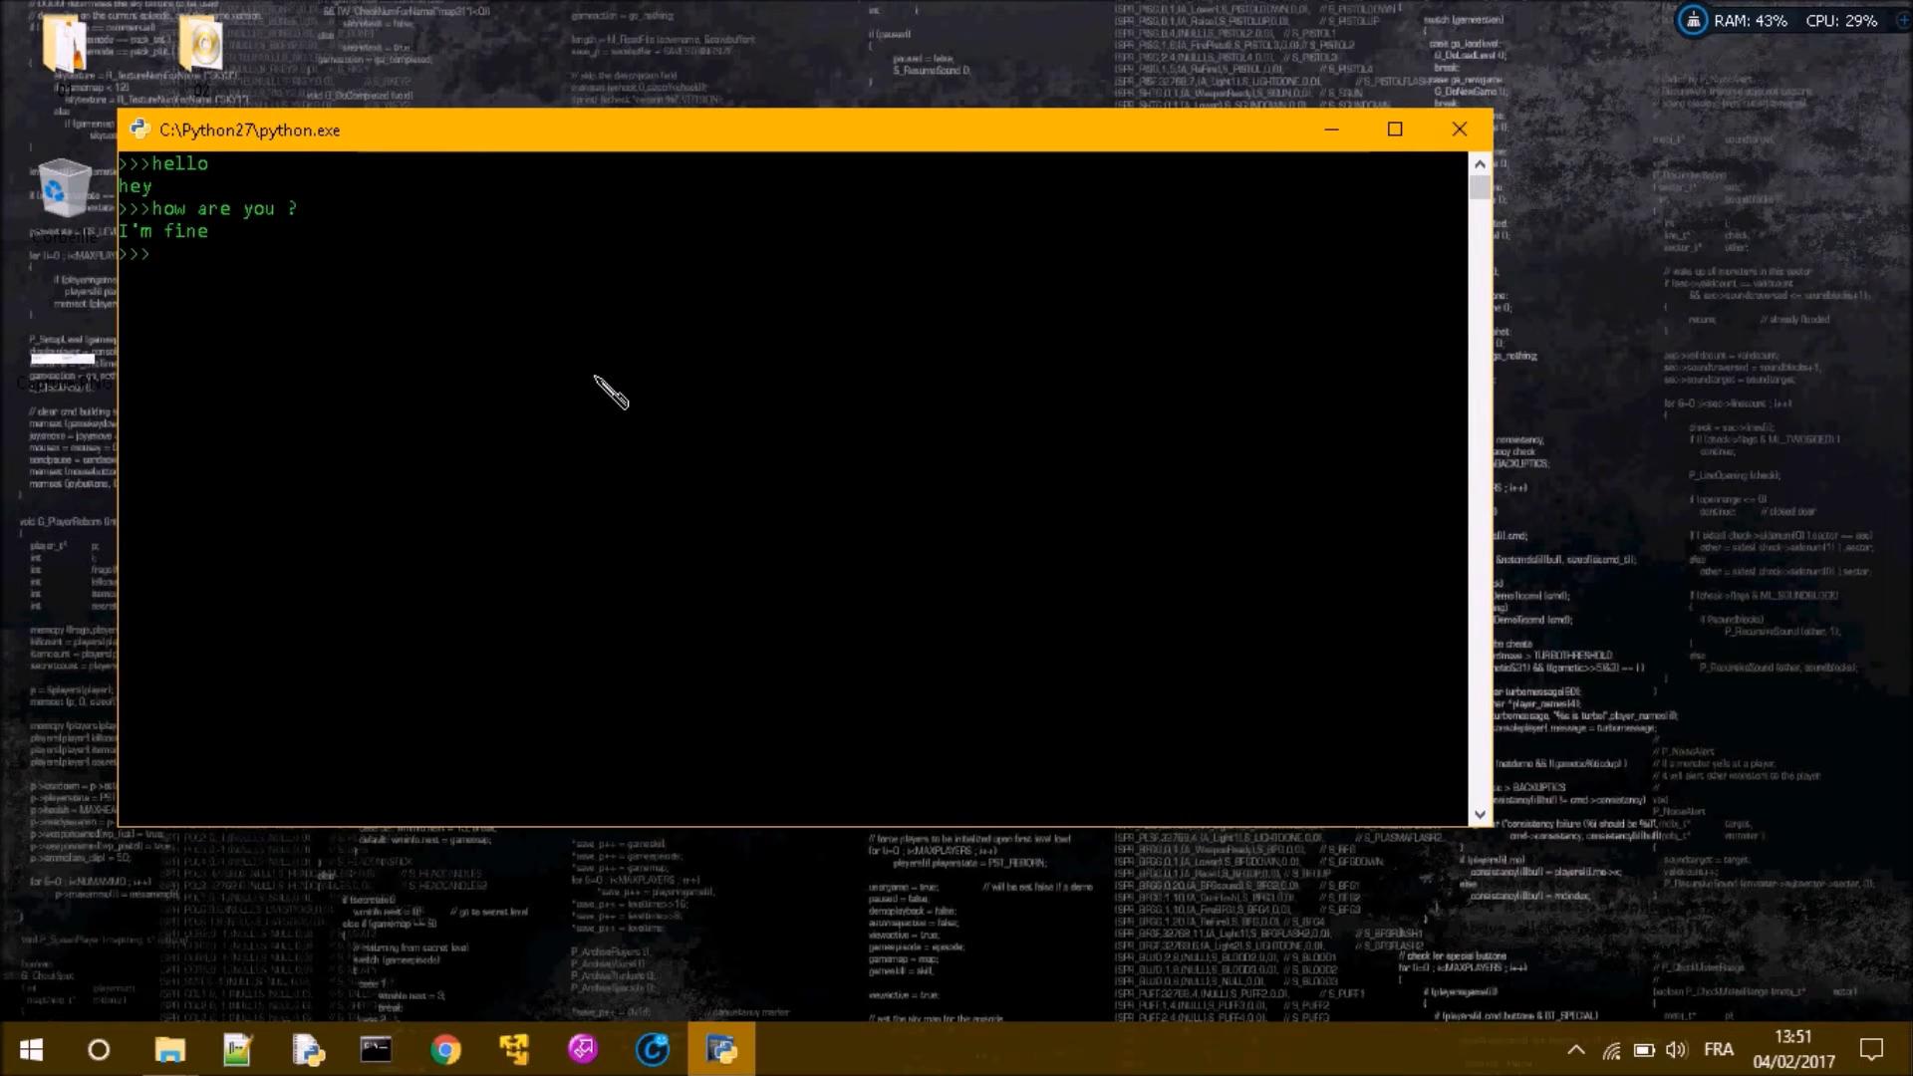
{"action": "type", "text": "how old are you ?"}
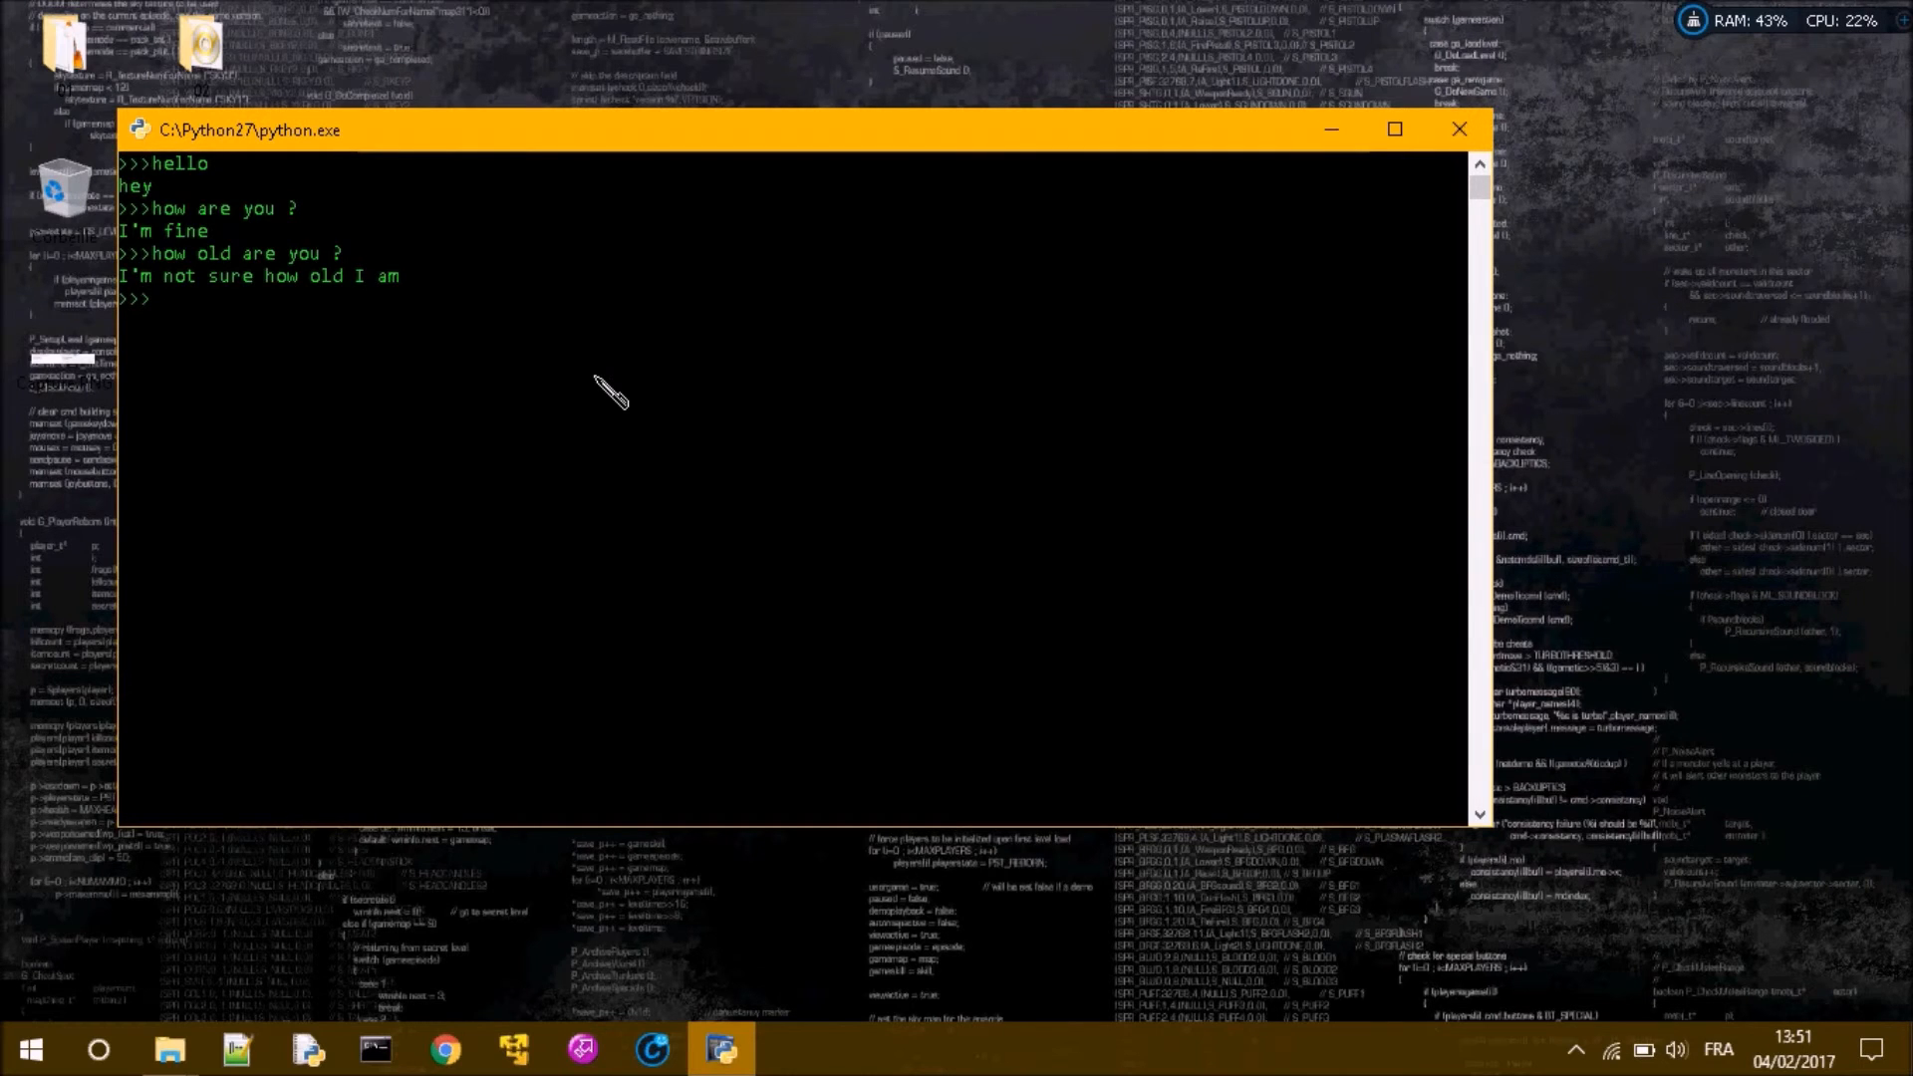
{"action": "type", "text": "who is your"}
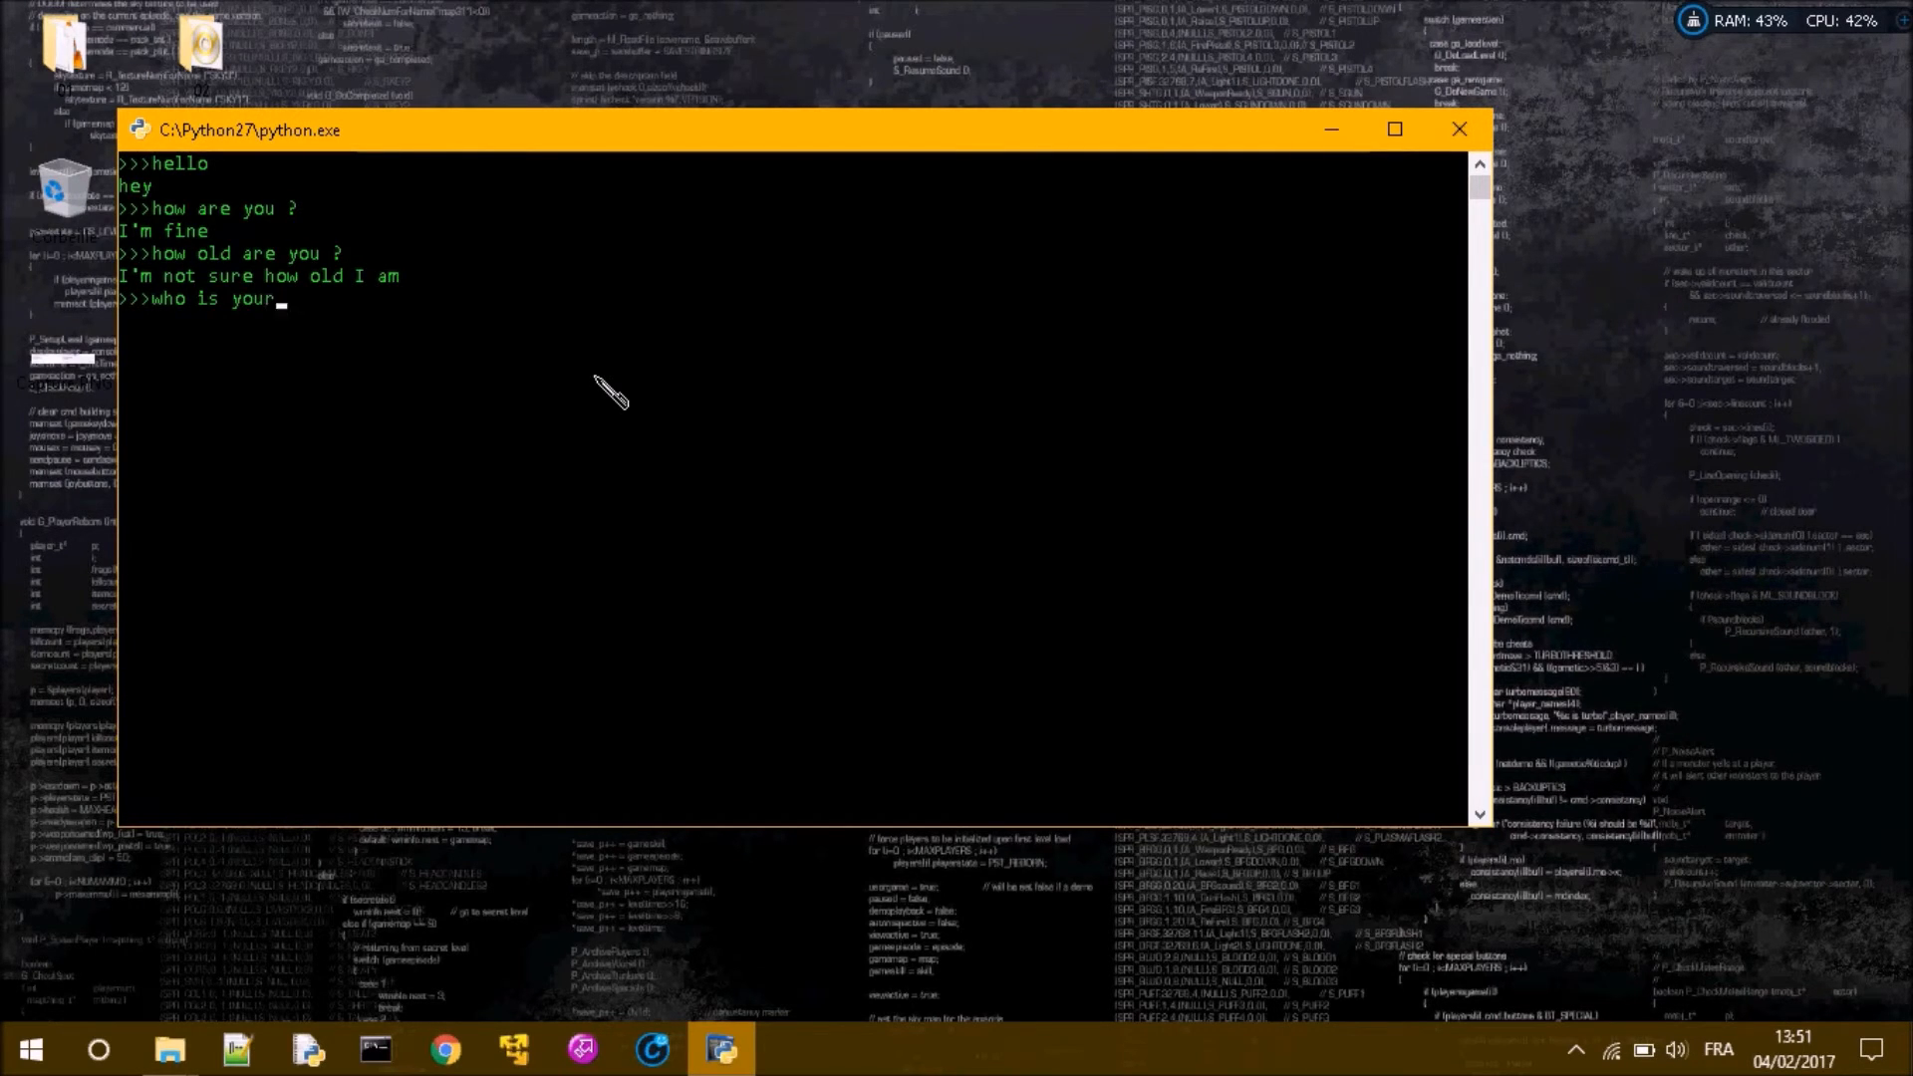